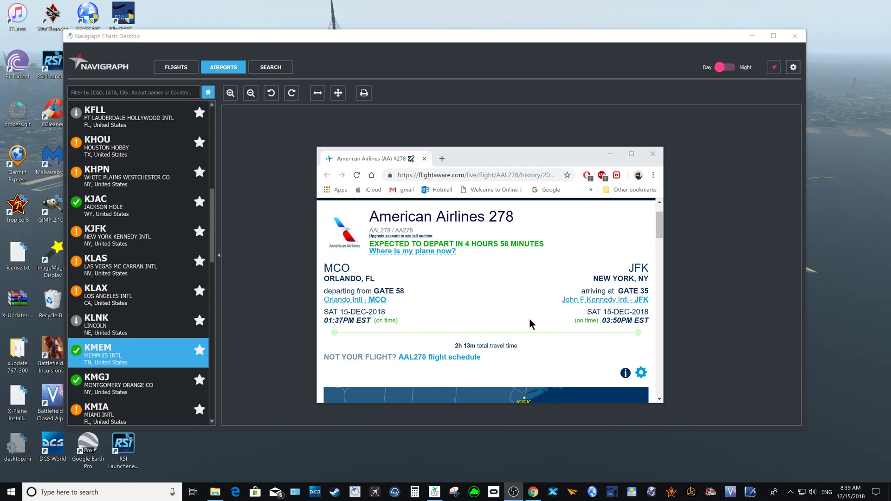
pyautogui.moveTo(421, 301)
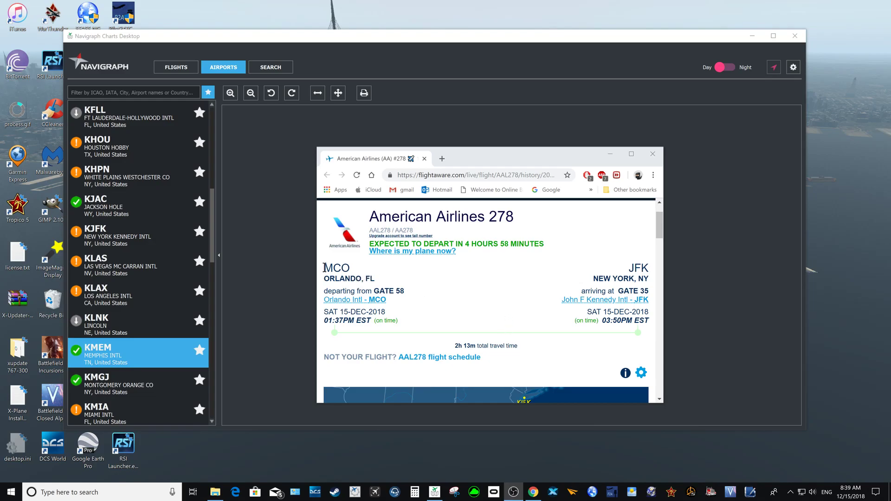
# Step: Scroll to the Flight Data section and select American 278's filed route string
pyautogui.scroll(-3)
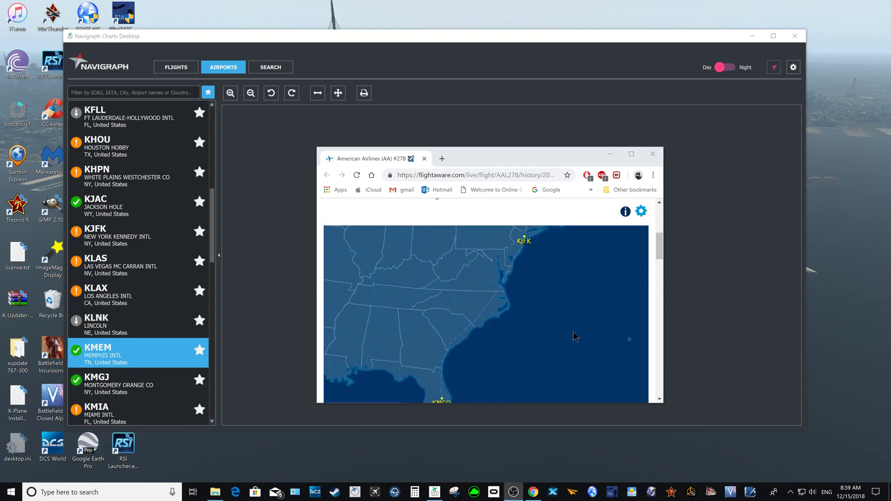
pyautogui.scroll(-3)
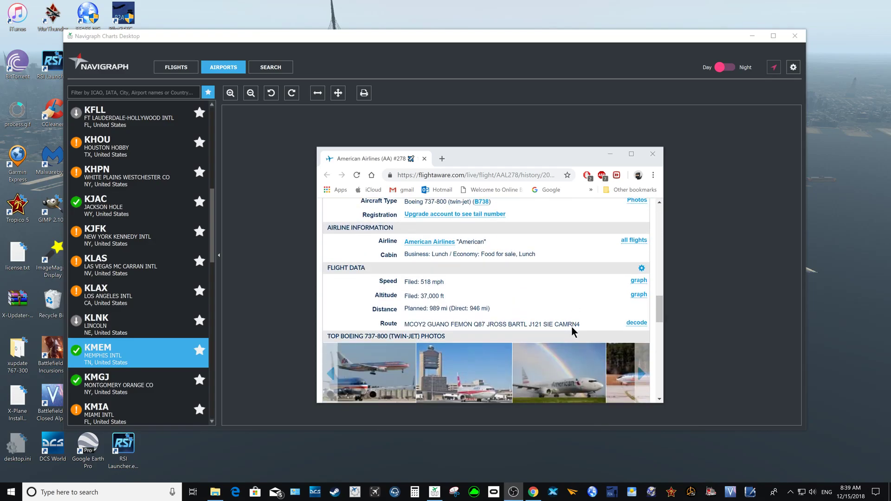
pyautogui.scroll(-3)
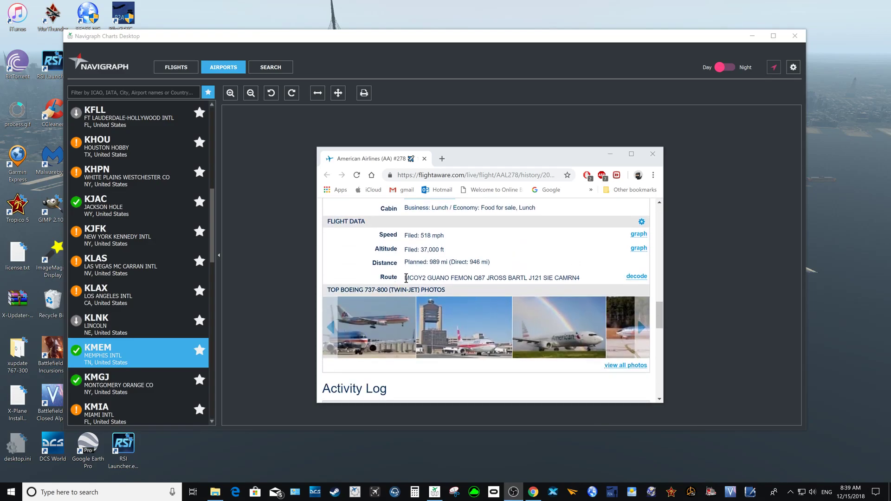
pyautogui.tripleClick(492, 277)
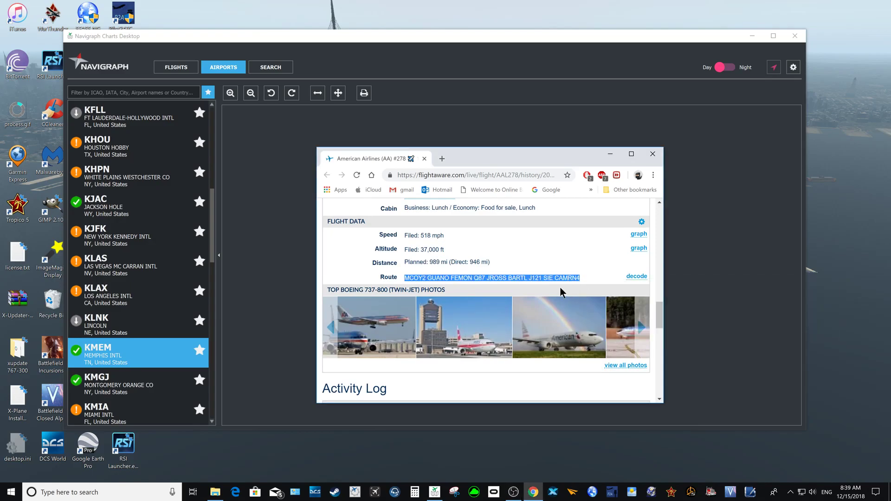
pyautogui.moveTo(269, 174)
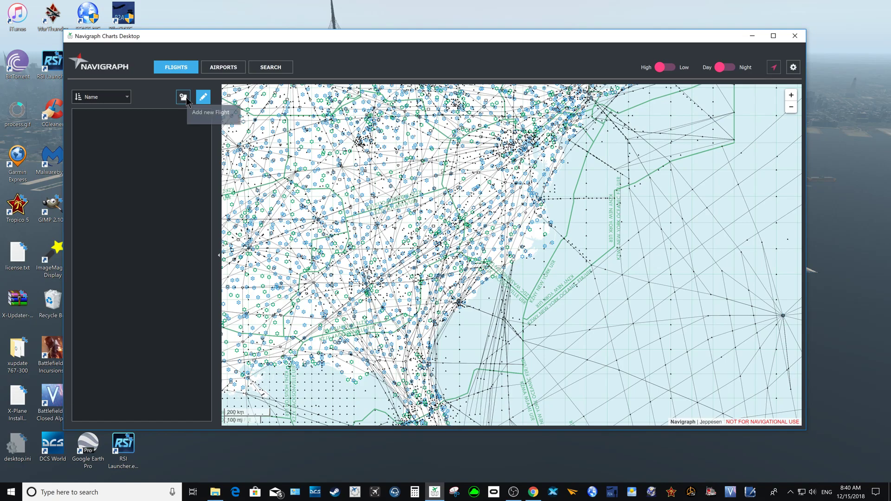
# Step: Add a new flight, paste the copied route into the Route box and attempt to save it
pyautogui.click(183, 96)
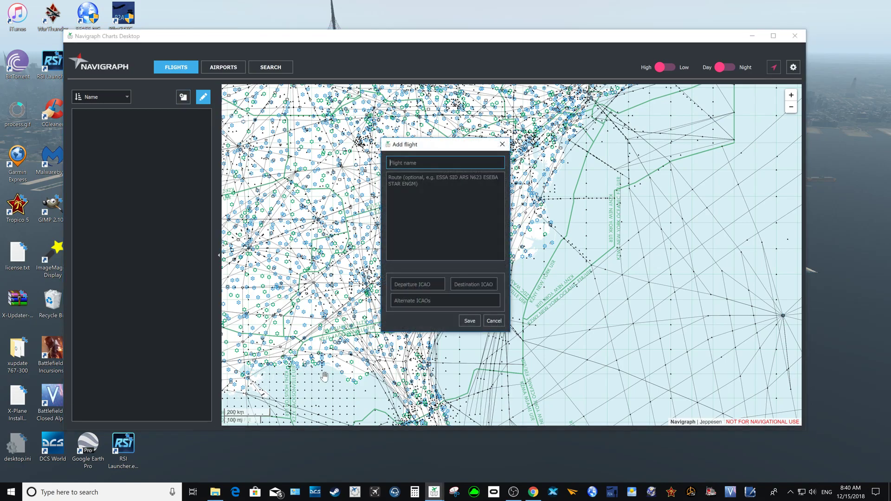
pyautogui.rightClick(445, 220)
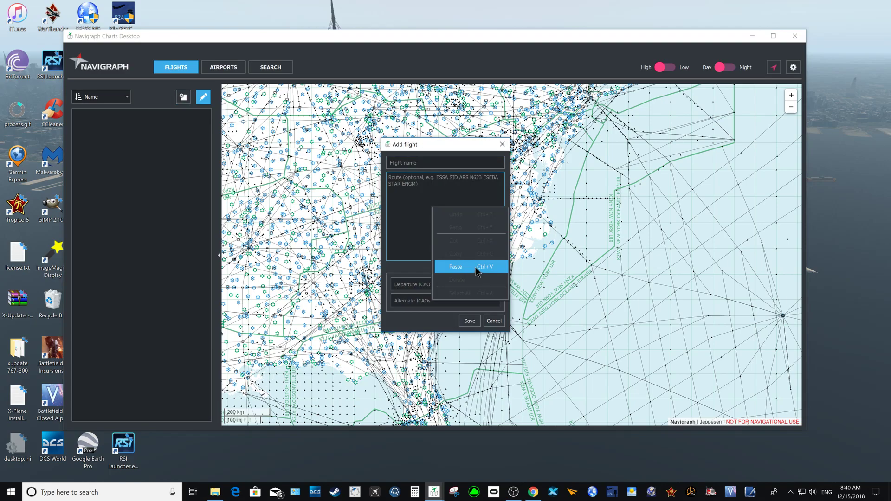
pyautogui.click(455, 267)
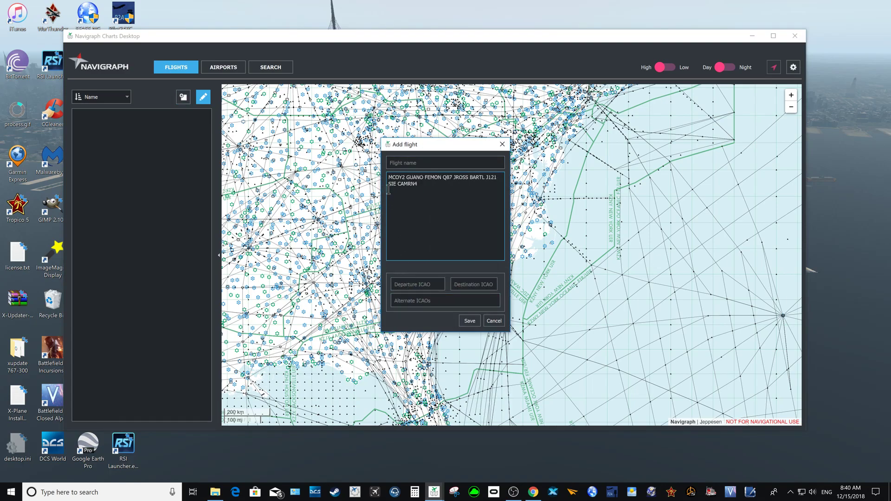
pyautogui.moveTo(451, 319)
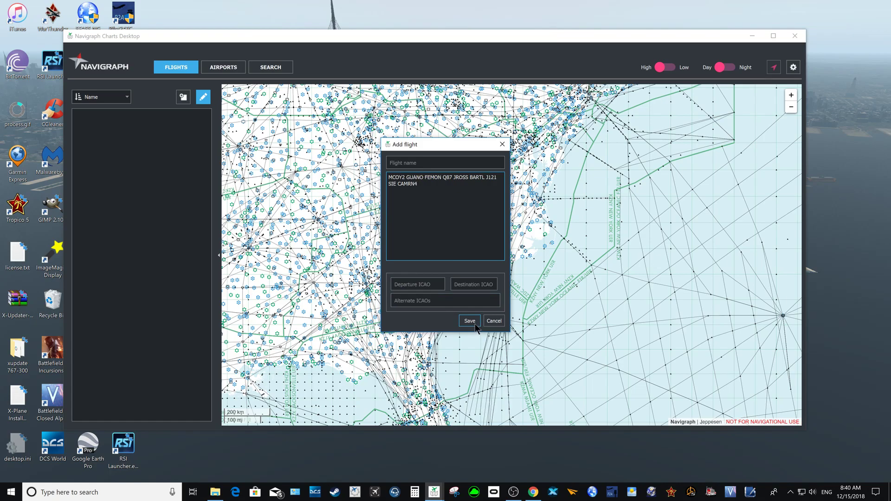
pyautogui.click(469, 320)
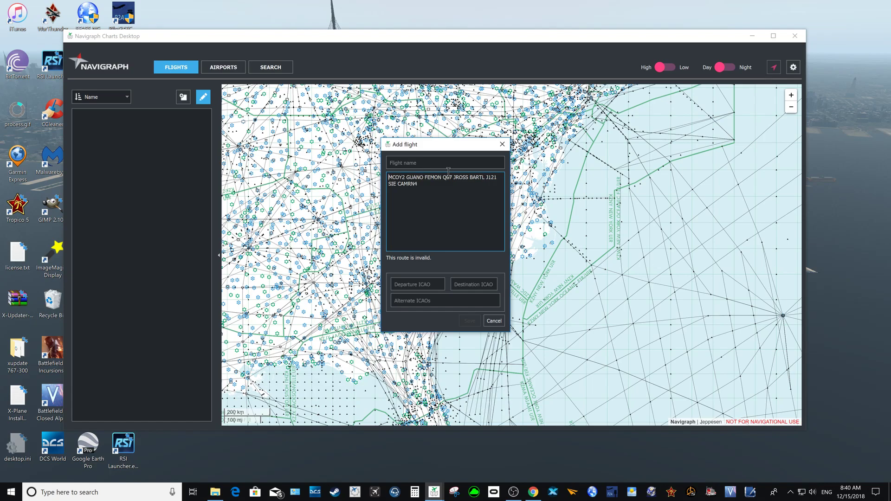
# Step: Prefix the route with KMCO, append KJFK after CAMRN4, and select MCOY2 for overwriting
pyautogui.write('KMCO')
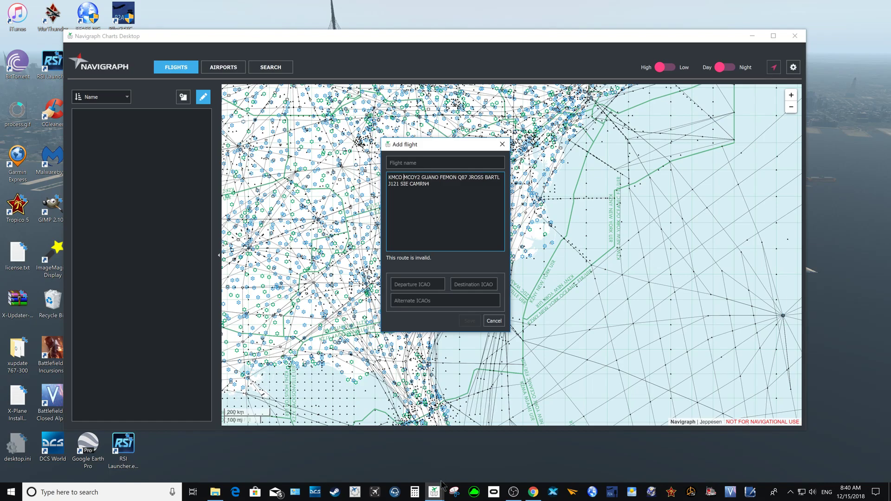
pyautogui.click(531, 492)
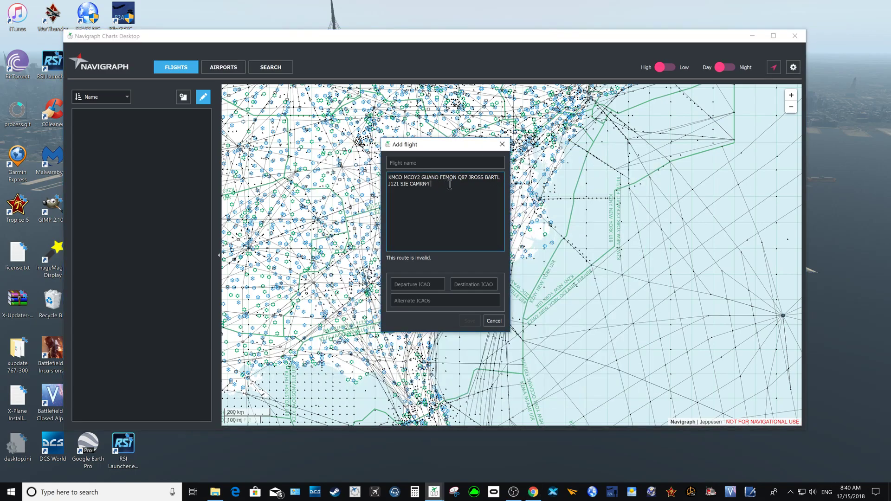
pyautogui.write('KJFK')
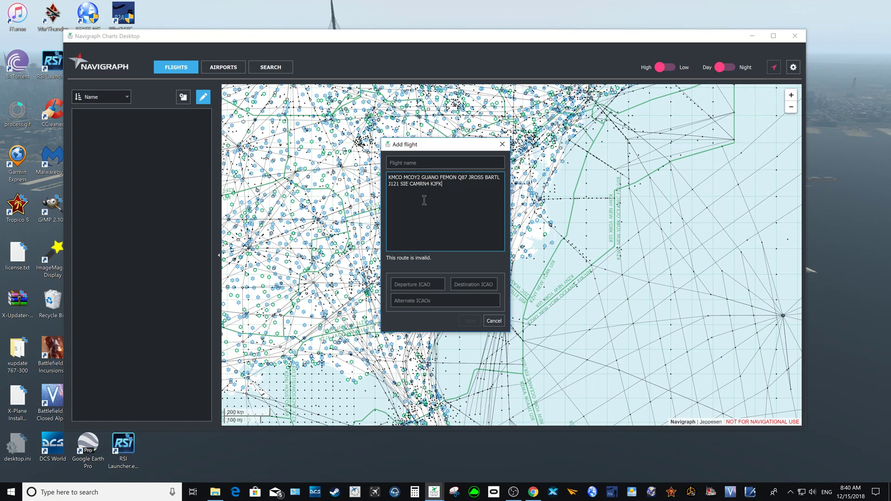
pyautogui.moveTo(439, 226)
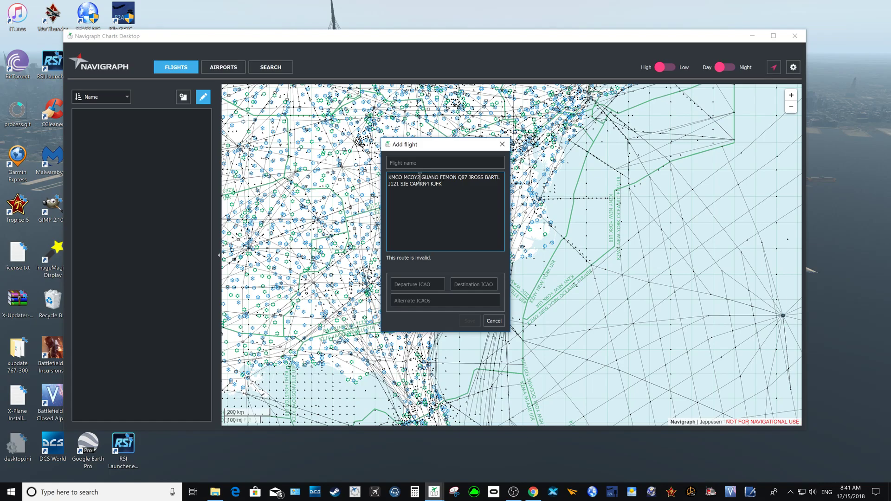
pyautogui.doubleClick(407, 177)
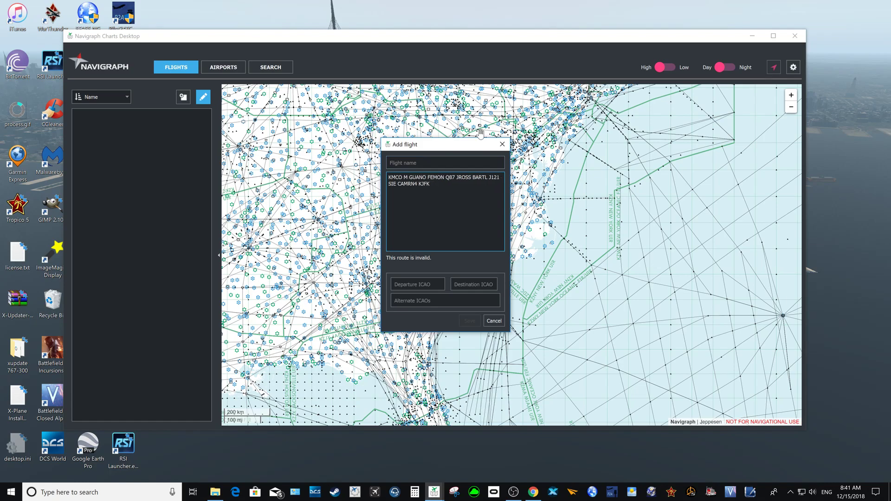
# Step: Replace MCOY2 with SID and the CAMRN4 arrival with STAR in the route string
pyautogui.write('S')
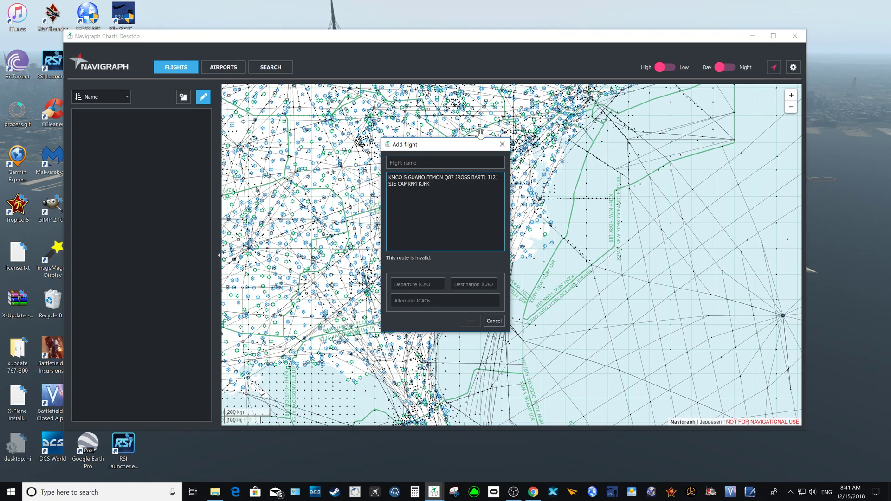
pyautogui.write('ID')
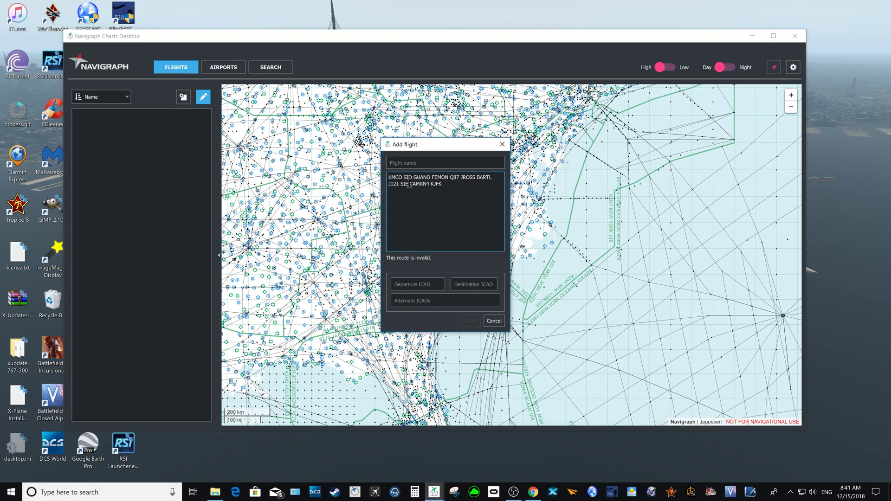
pyautogui.doubleClick(419, 184)
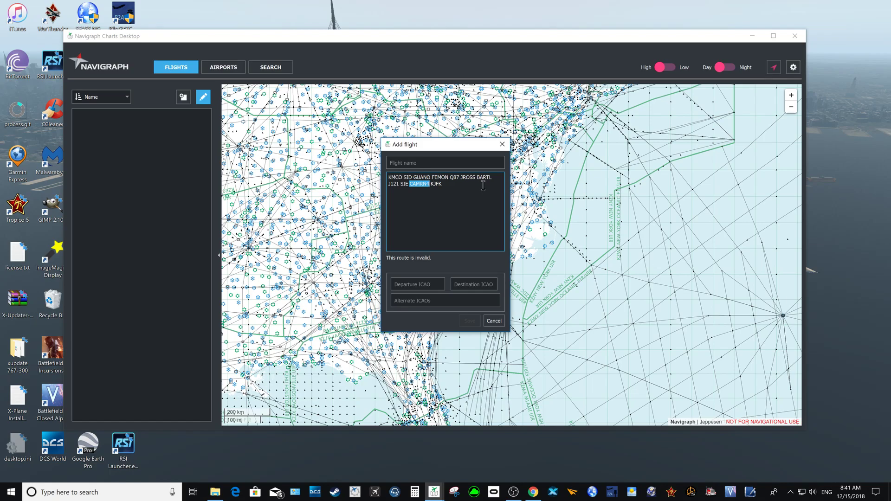
pyautogui.press('Delete')
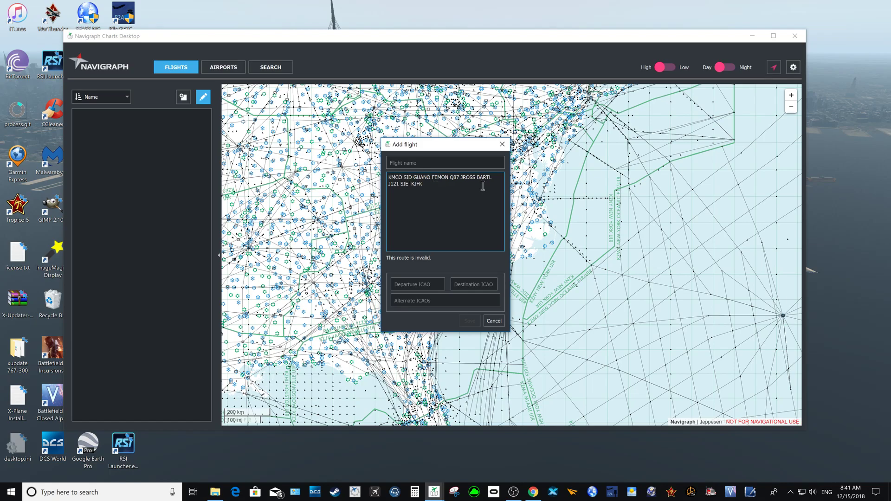
pyautogui.write('STAR')
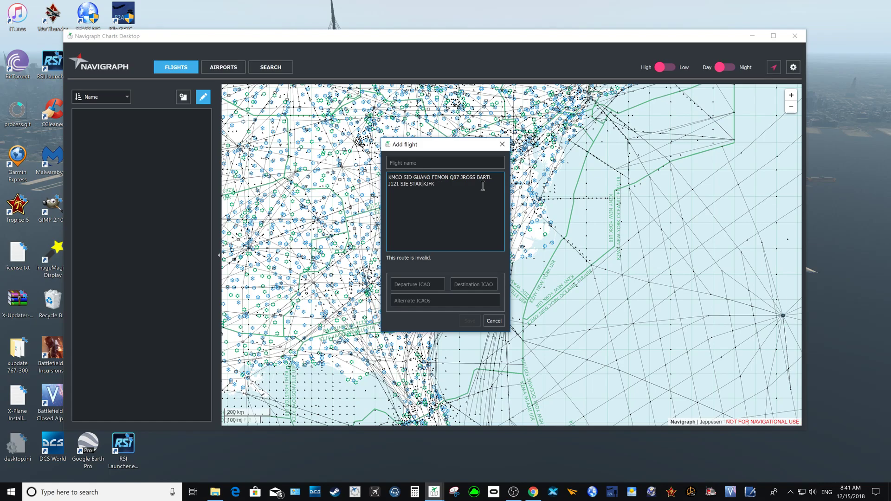
pyautogui.moveTo(458, 262)
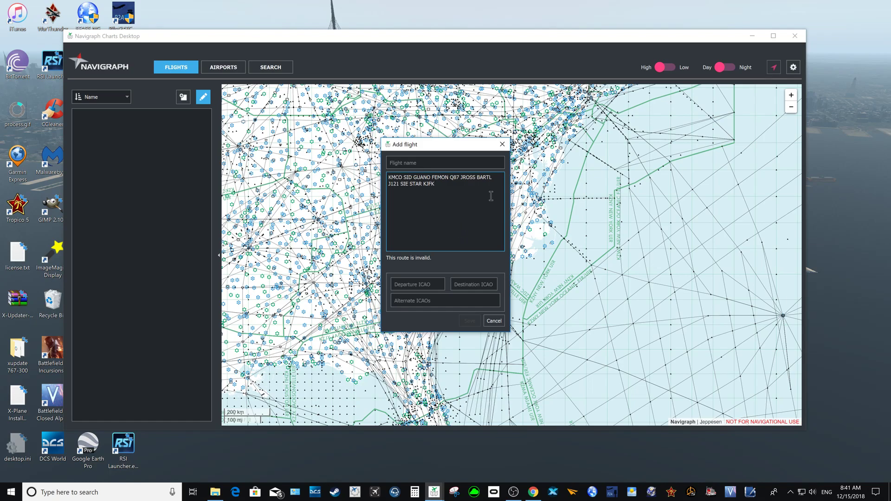
pyautogui.moveTo(471, 325)
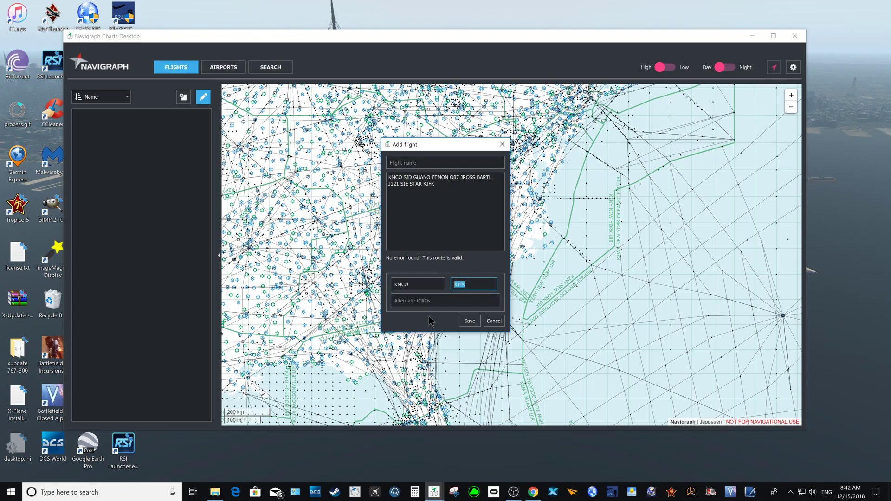
# Step: Name the flight 'KMCO KJFK' and save it to the flights list
pyautogui.click(444, 301)
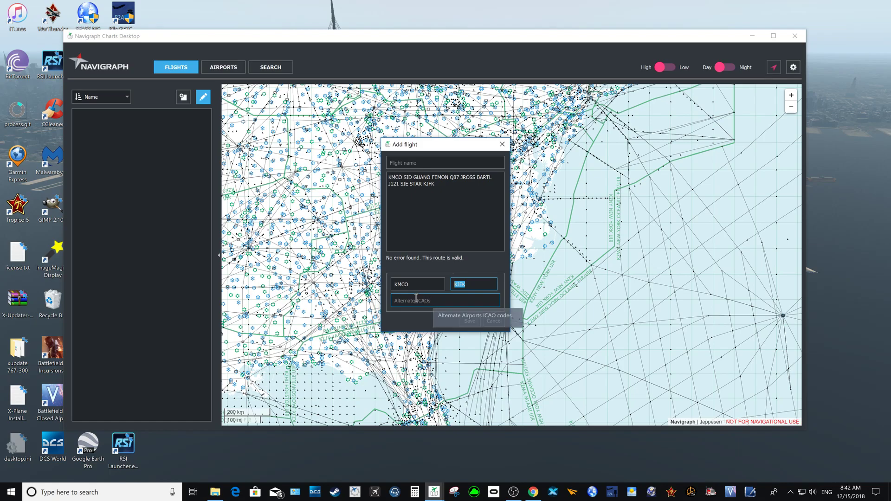
pyautogui.click(445, 163)
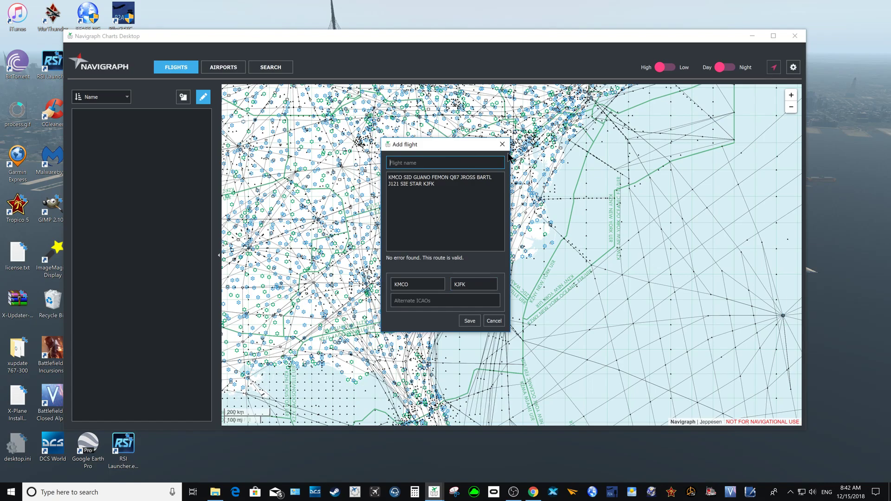
pyautogui.write('KMCO')
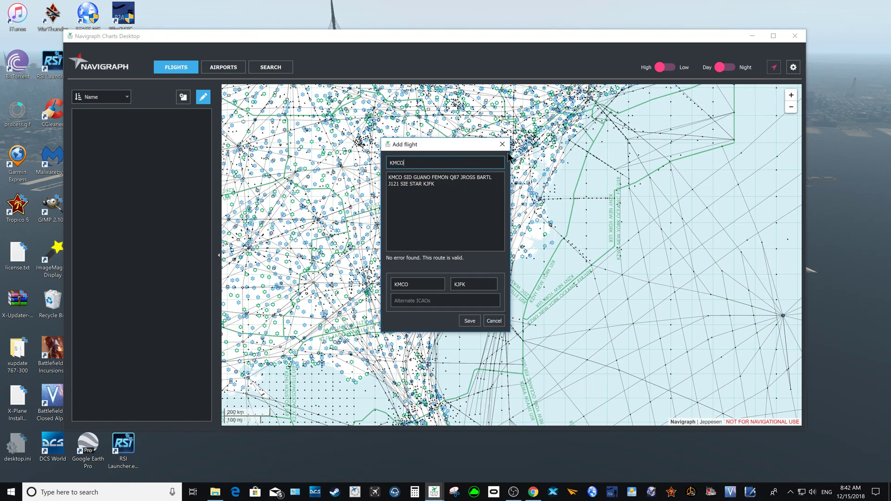
pyautogui.write('KJFK')
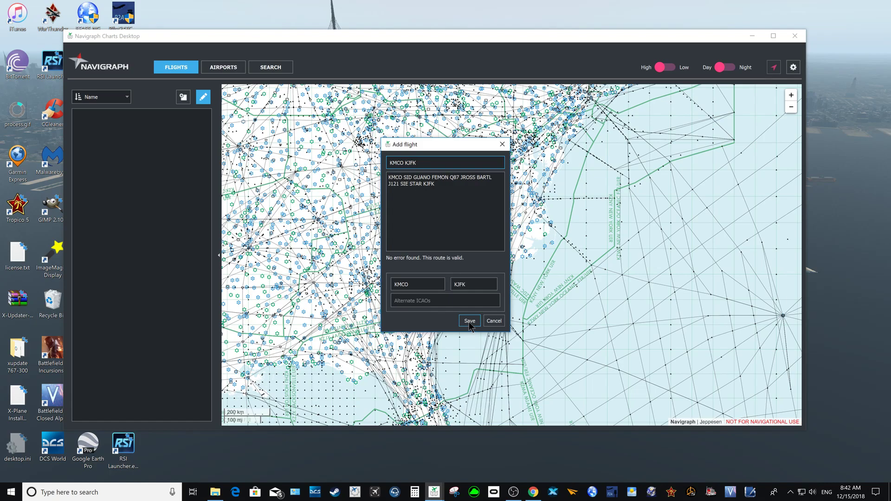
pyautogui.click(468, 321)
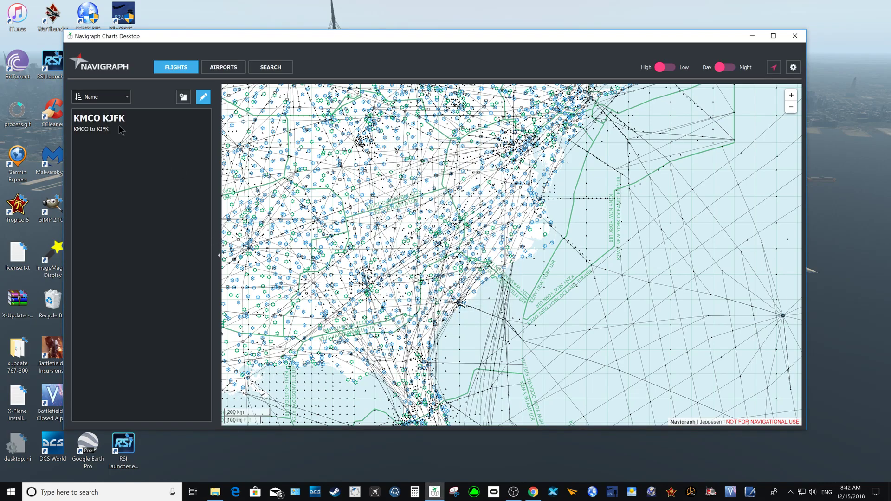
# Step: Reopen the KMCO KJFK flight, cancel, save it unchanged, then close and stop editing
pyautogui.click(204, 96)
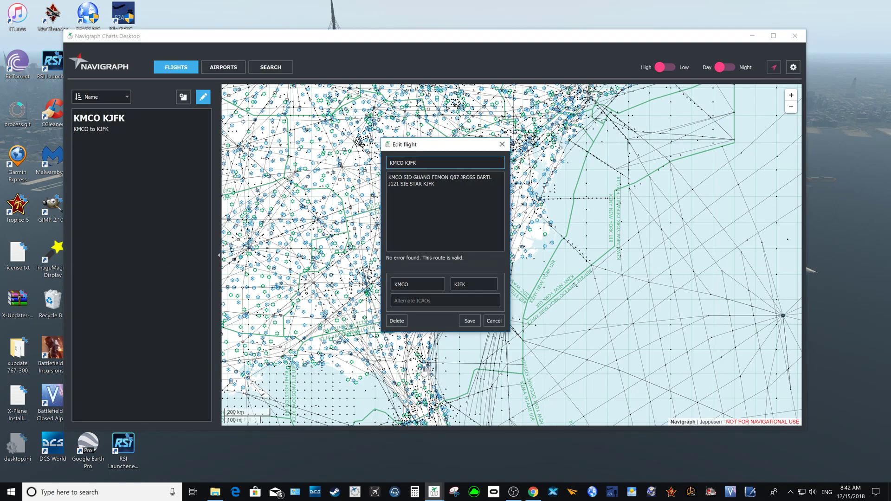
pyautogui.moveTo(497, 332)
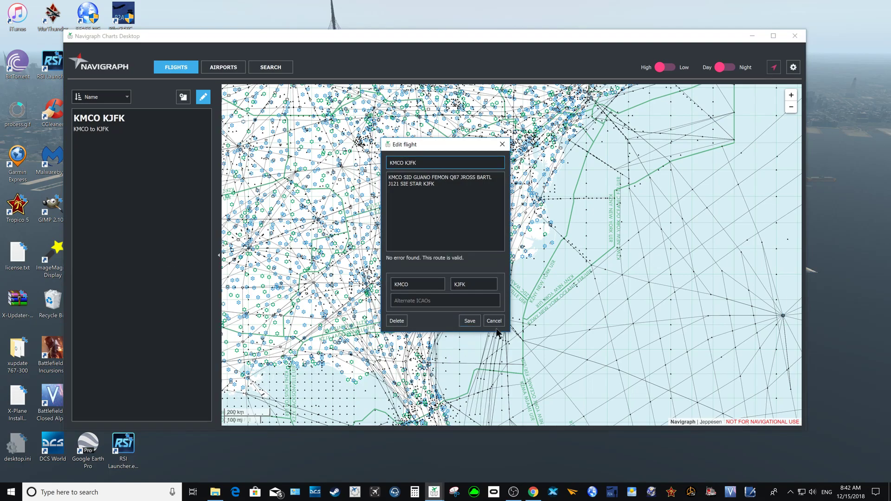
pyautogui.click(493, 320)
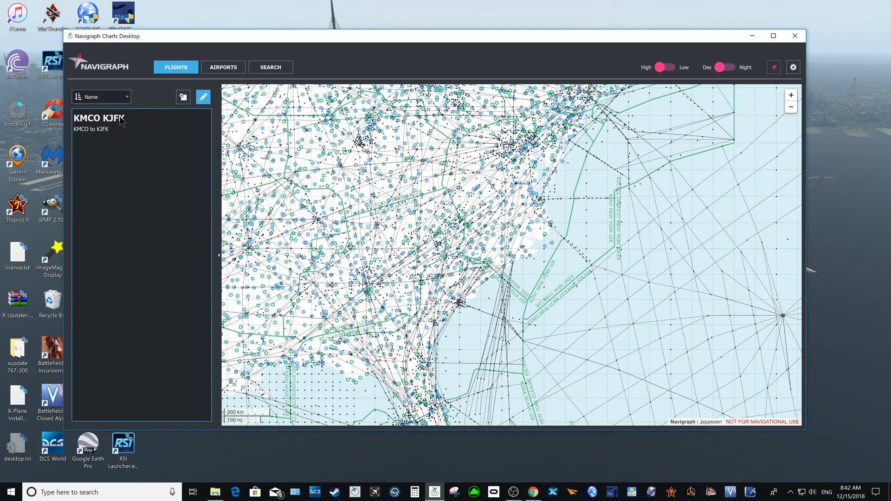
pyautogui.click(203, 97)
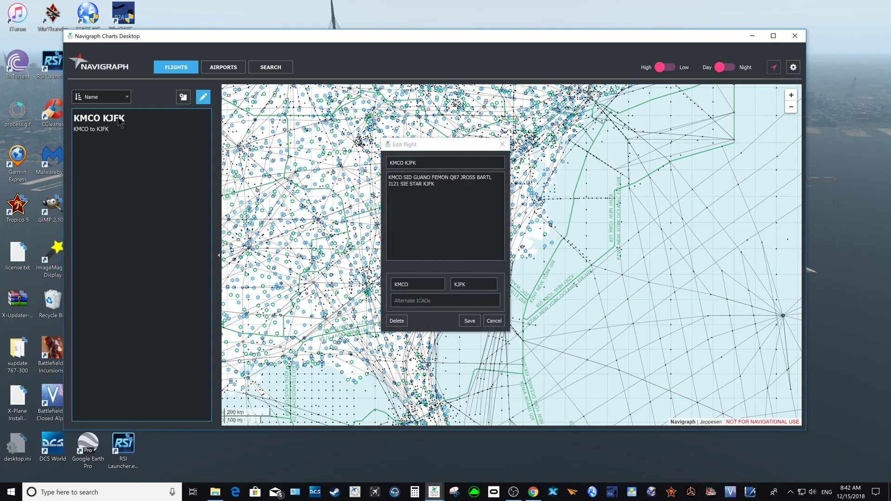
pyautogui.click(469, 320)
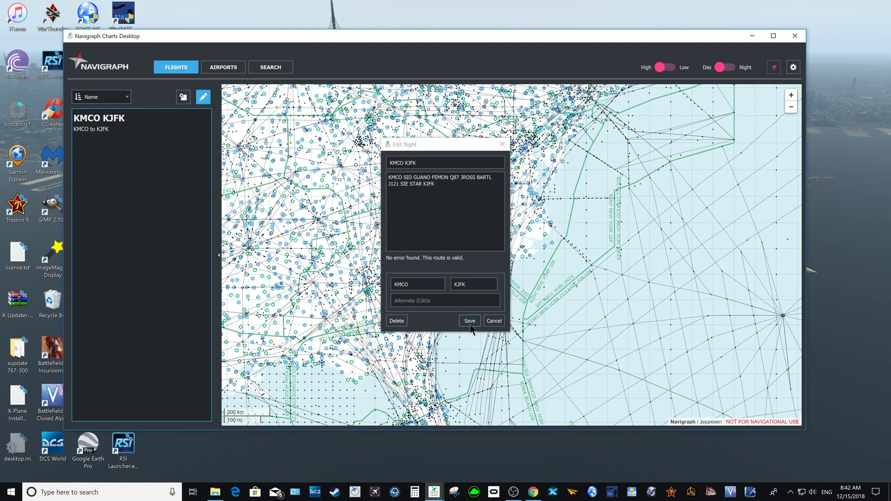
pyautogui.click(469, 320)
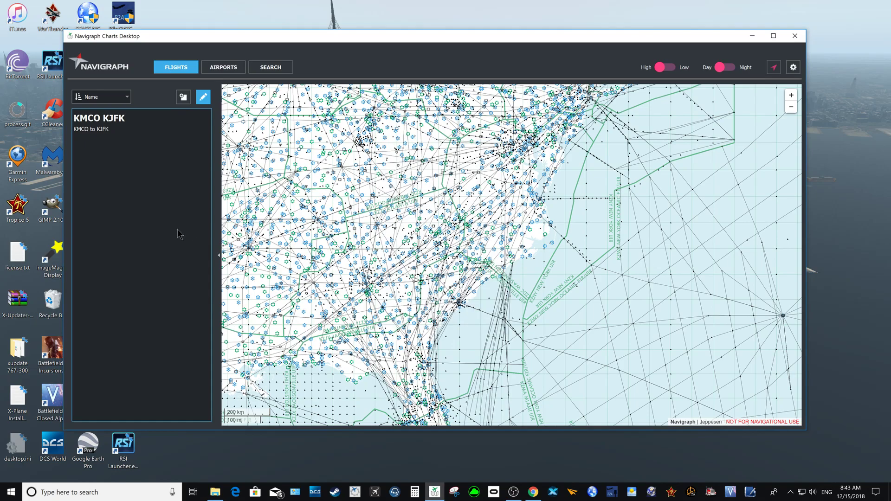
pyautogui.click(203, 96)
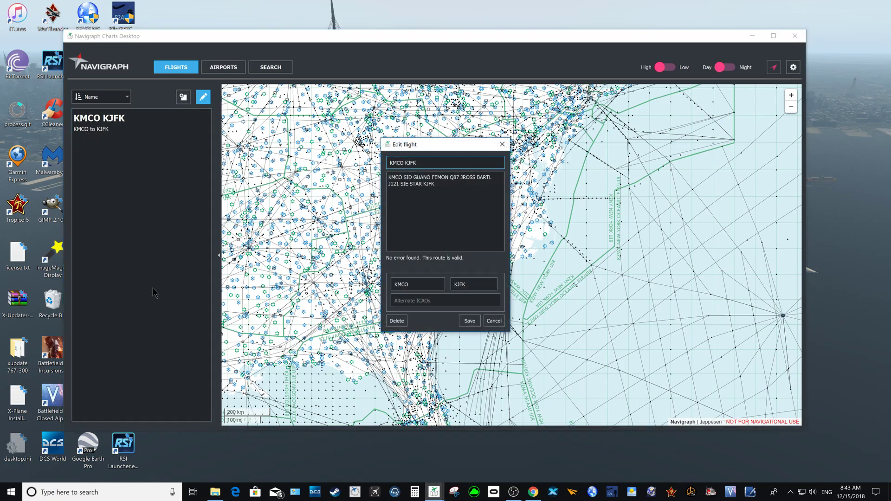
pyautogui.click(493, 321)
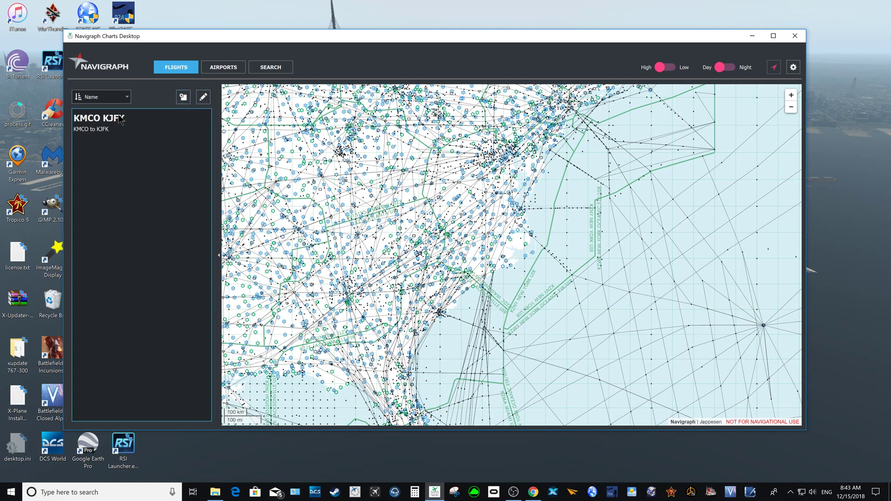
# Step: Open the KMCO KJFK flight and show the GUANO waypoint and Q87 segment details
pyautogui.click(99, 118)
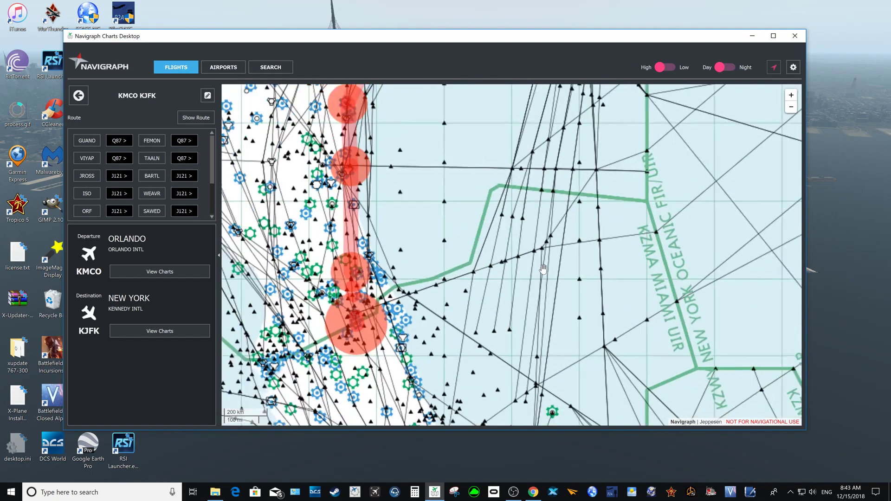
pyautogui.click(791, 95)
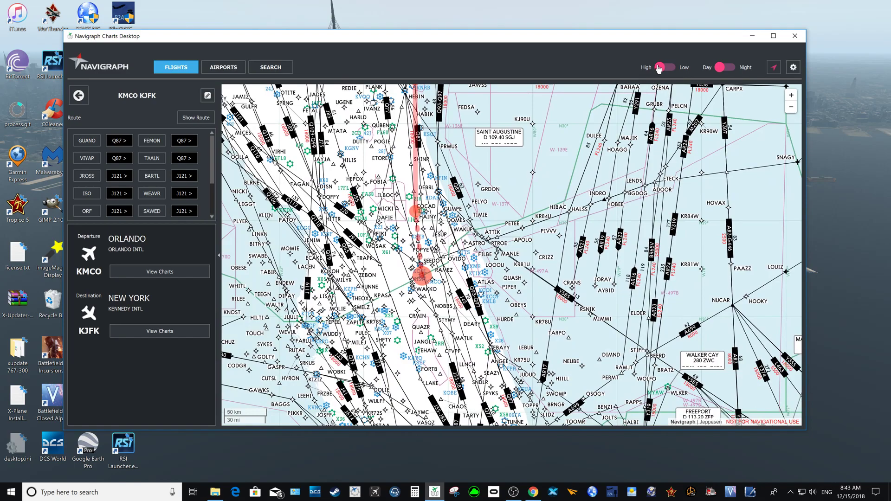
pyautogui.moveTo(653, 73)
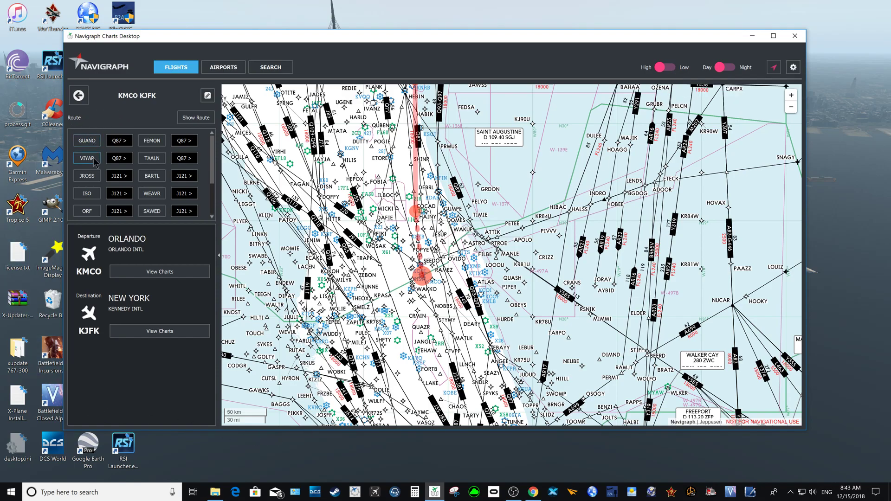
pyautogui.click(86, 140)
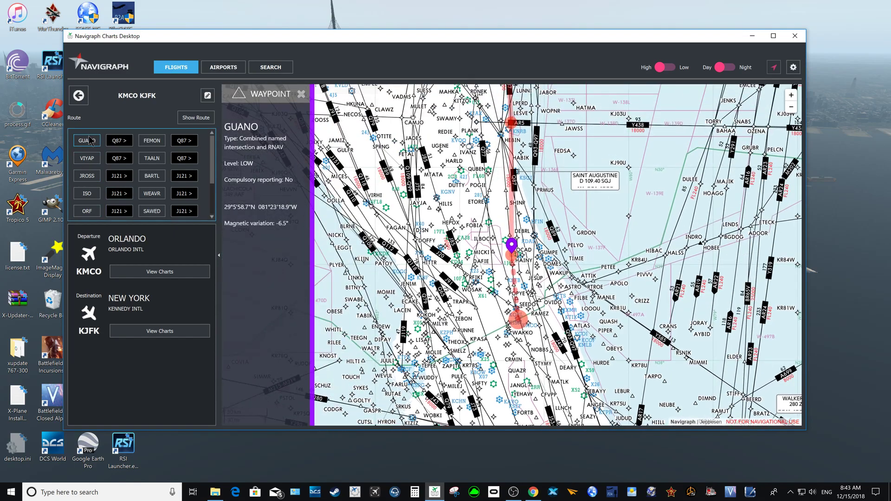
pyautogui.click(117, 140)
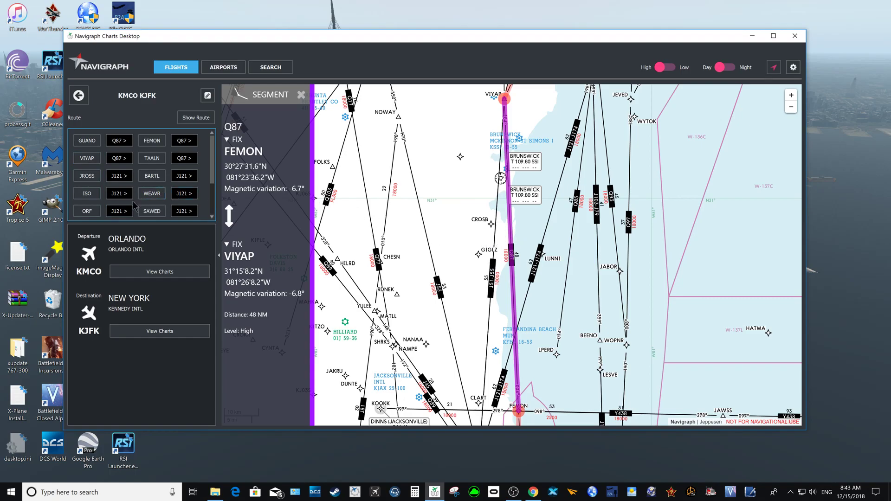
pyautogui.moveTo(151, 285)
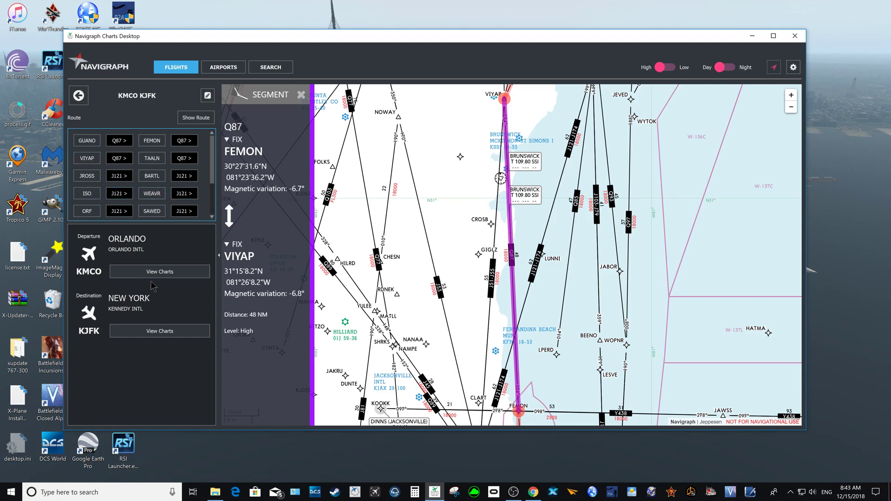
# Step: Pin KMCO's 20-3B McCoy 2 departure chart, read its routing notes, then bring up Windy
pyautogui.click(159, 271)
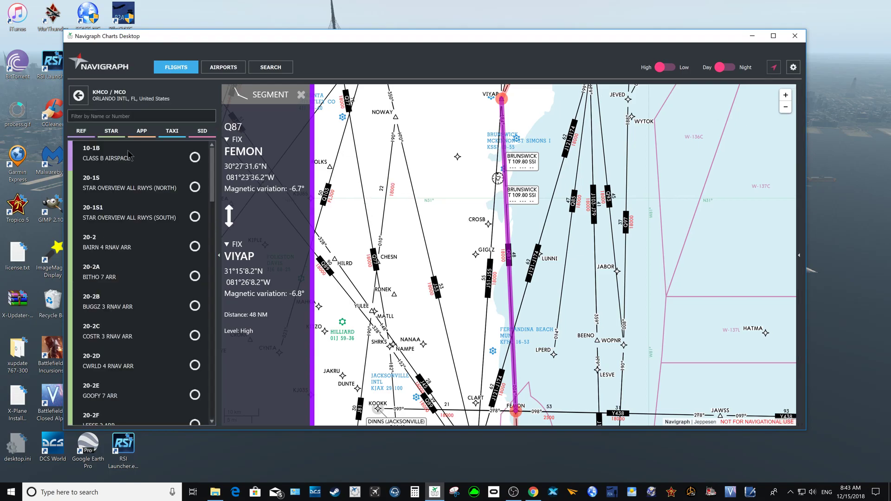
pyautogui.click(201, 130)
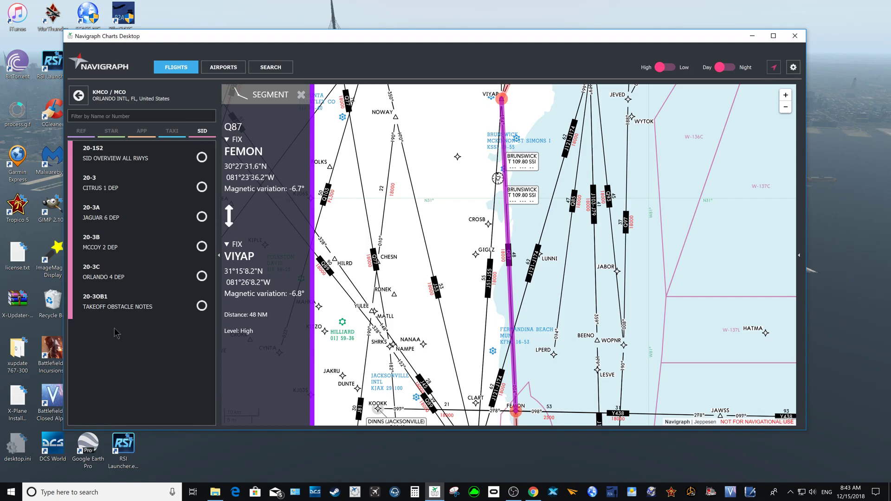
pyautogui.moveTo(135, 216)
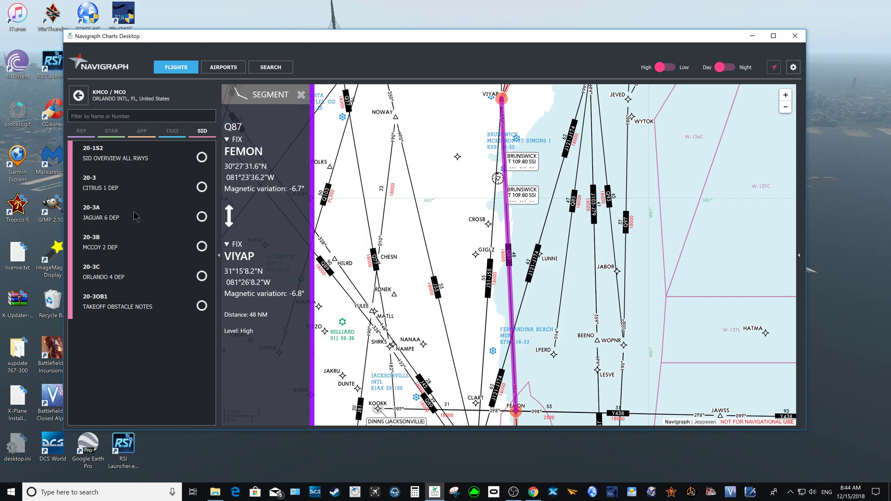
pyautogui.moveTo(108, 251)
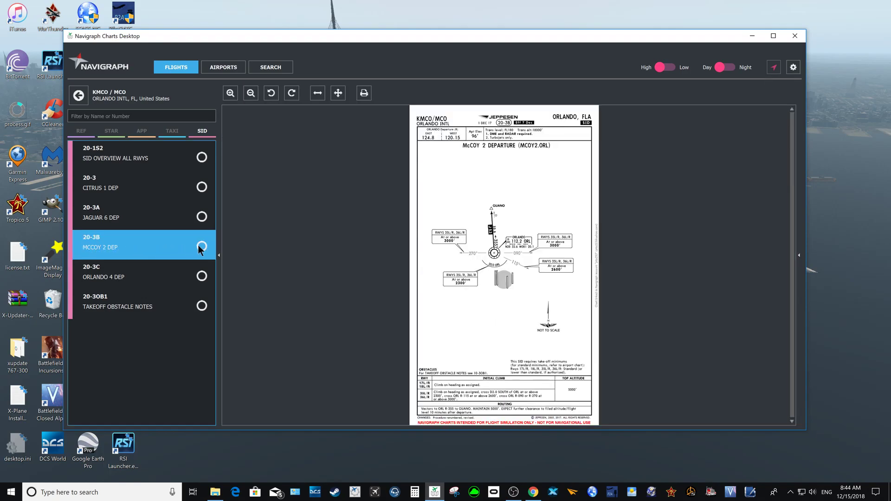
pyautogui.click(202, 246)
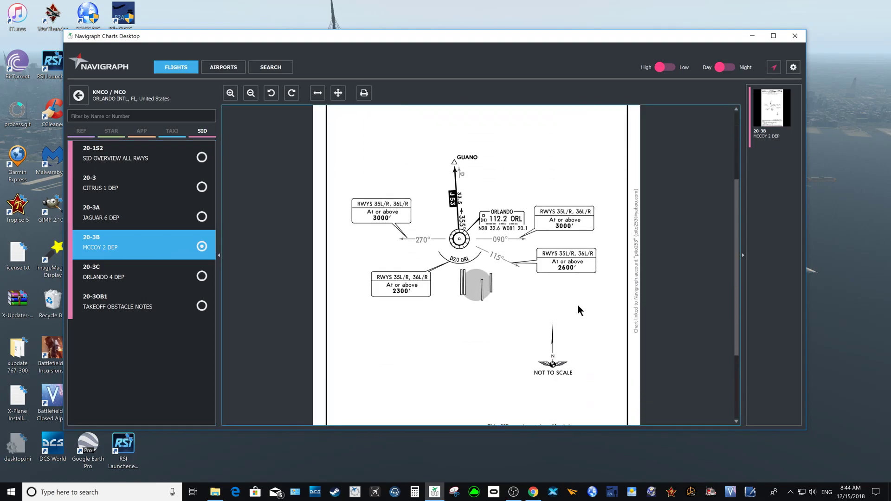
pyautogui.scroll(-3)
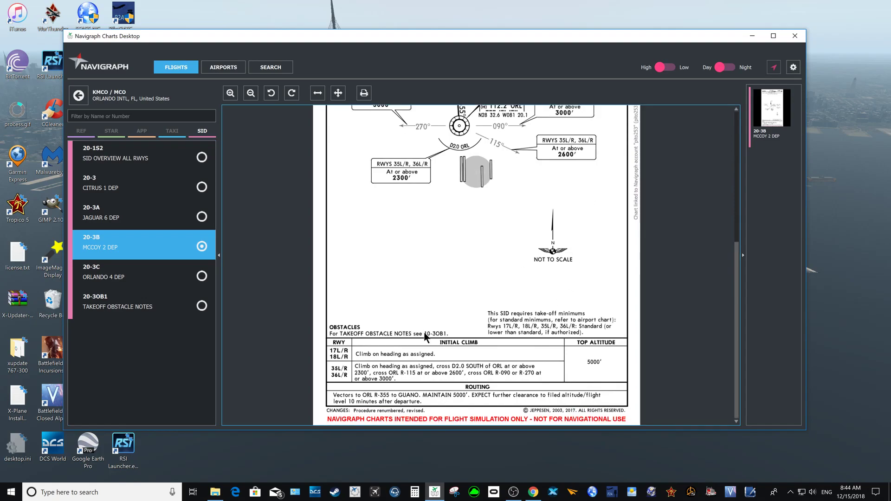
pyautogui.moveTo(505, 432)
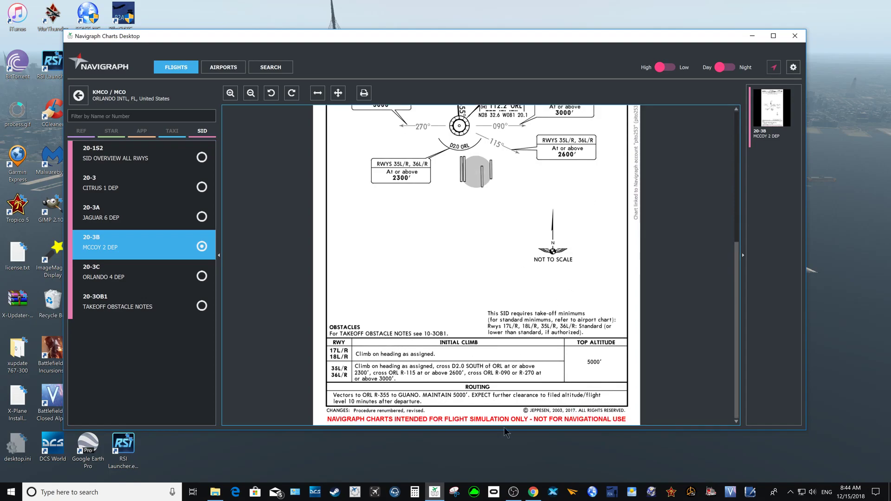
pyautogui.click(532, 492)
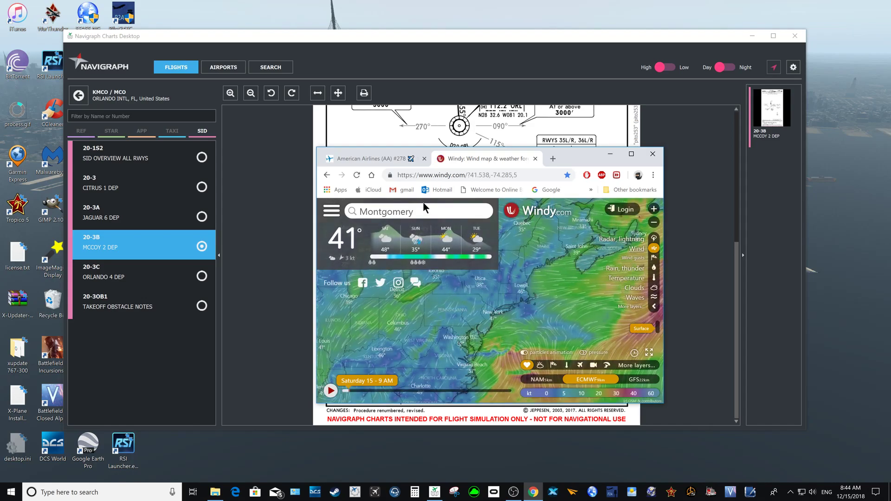
# Step: Search KMCO on Windy, select its METAR text, pan the Orlando map and return to Charts
pyautogui.write('k')
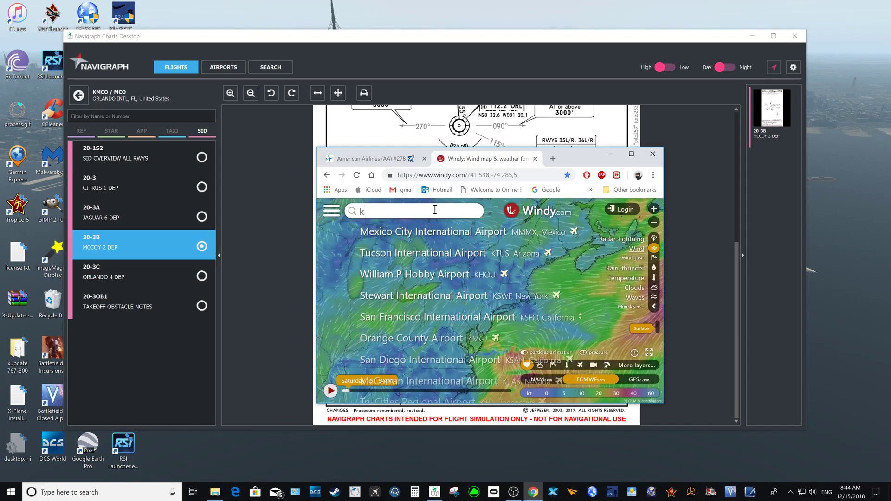
pyautogui.write('mco')
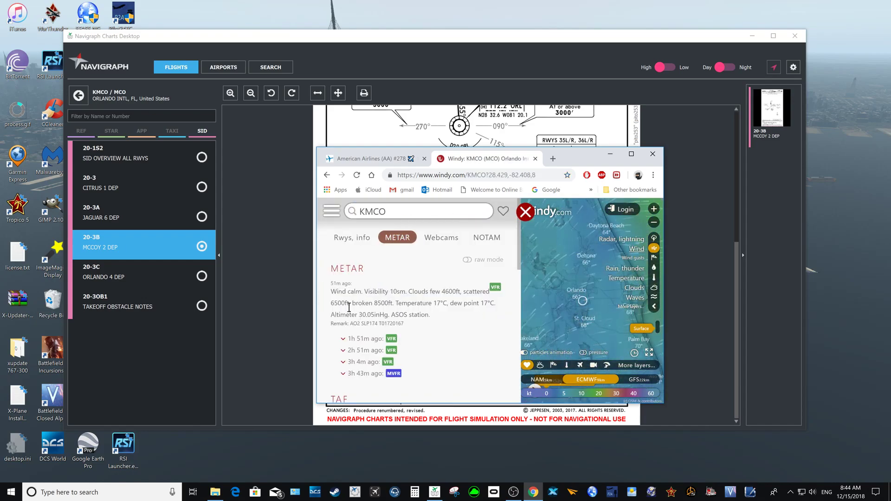
pyautogui.moveTo(334, 291); pyautogui.dragTo(463, 291)
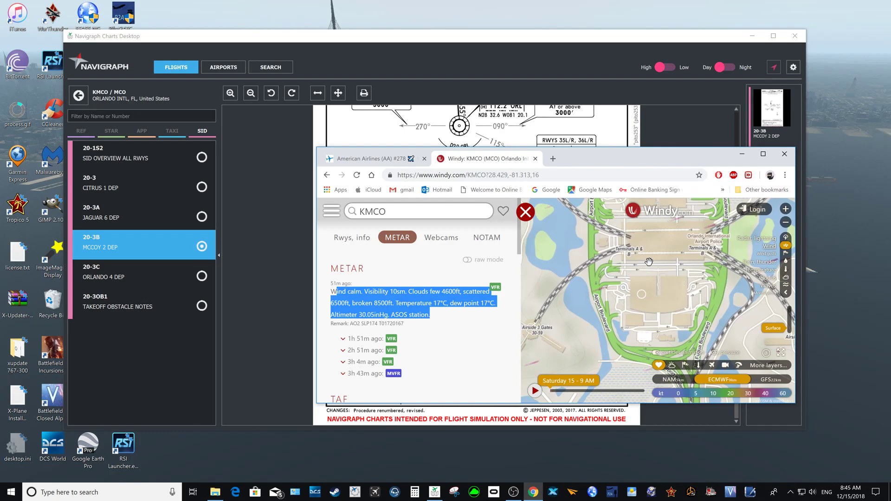
pyautogui.moveTo(649, 262); pyautogui.dragTo(612, 303)
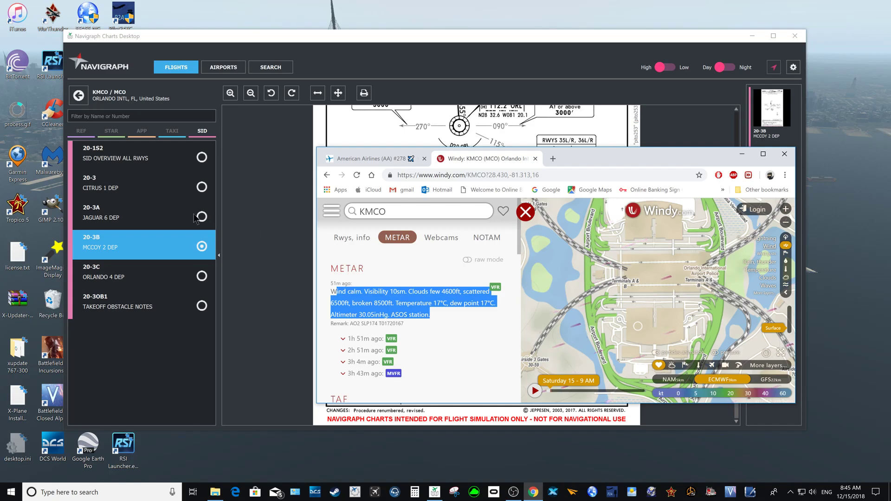
pyautogui.click(111, 131)
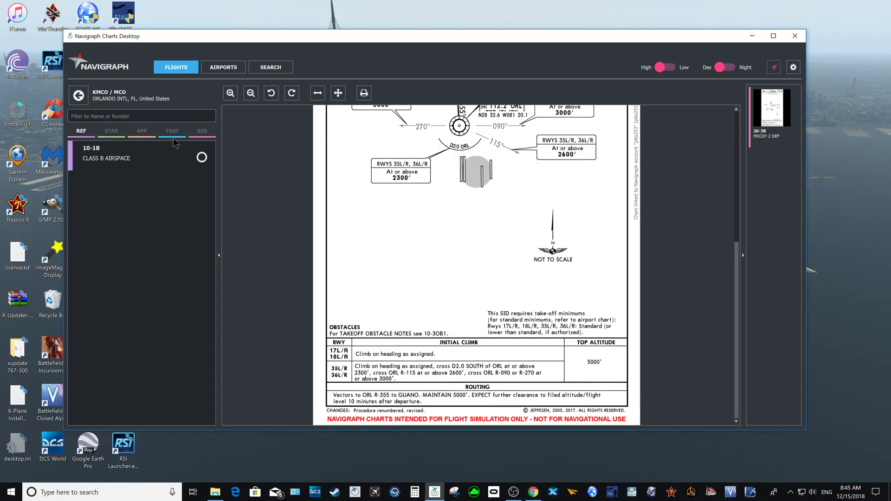
# Step: From the TAXI charts, open Orlando's 20-9 Airport Info chart
pyautogui.click(171, 131)
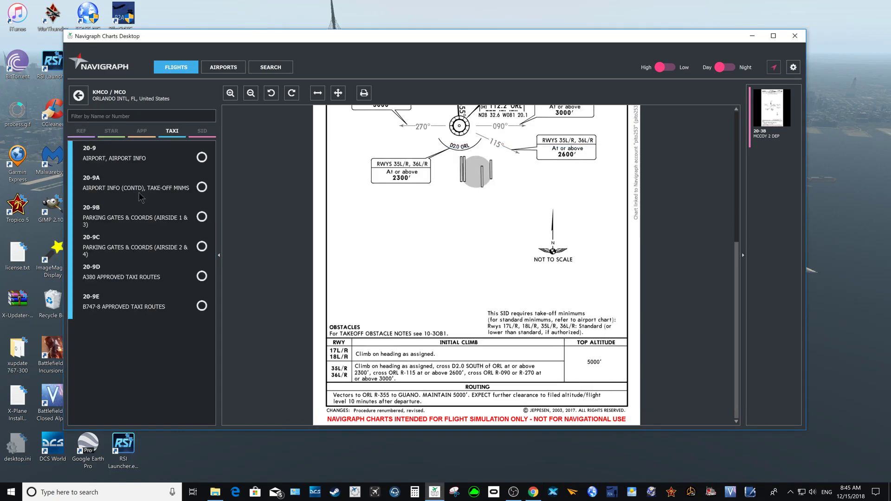
pyautogui.click(113, 154)
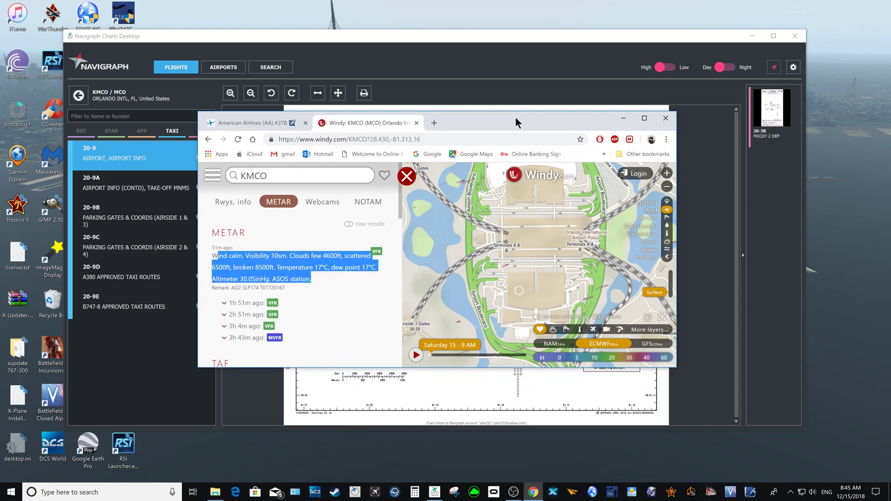
pyautogui.moveTo(452, 106)
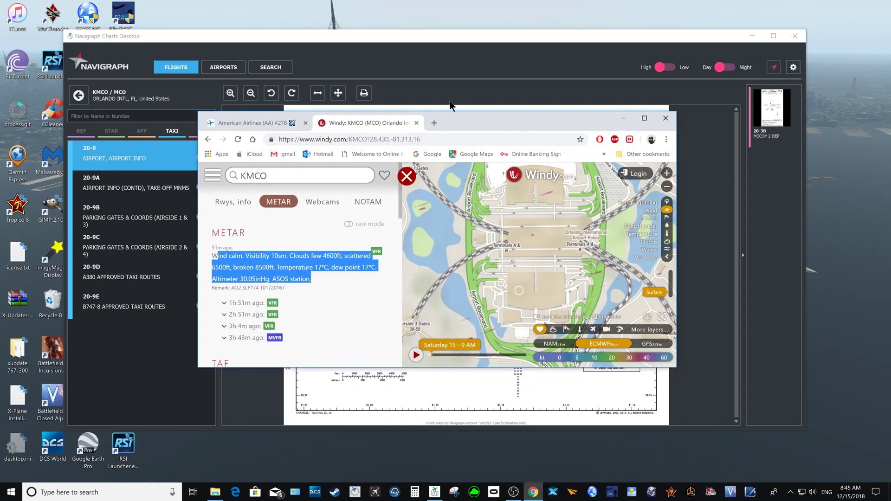
# Step: Bring the American Airlines 278 MCO–JFK FlightAware page back into view
pyautogui.click(256, 123)
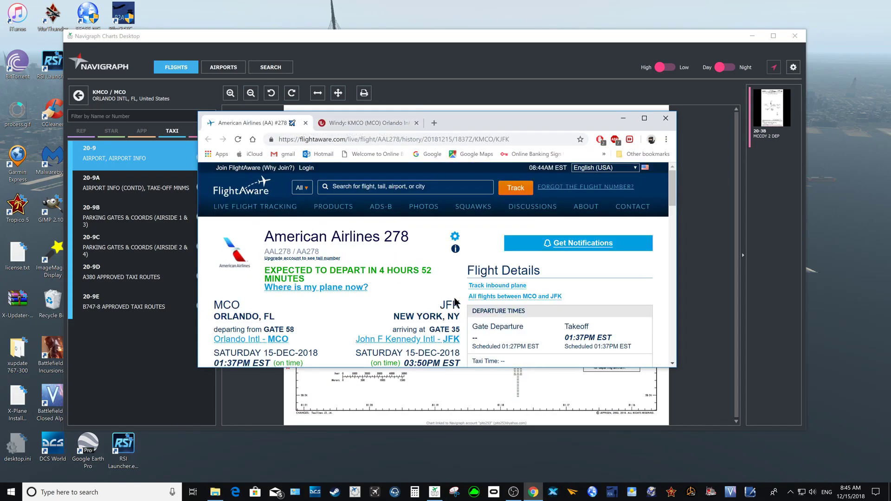
pyautogui.scroll(-3)
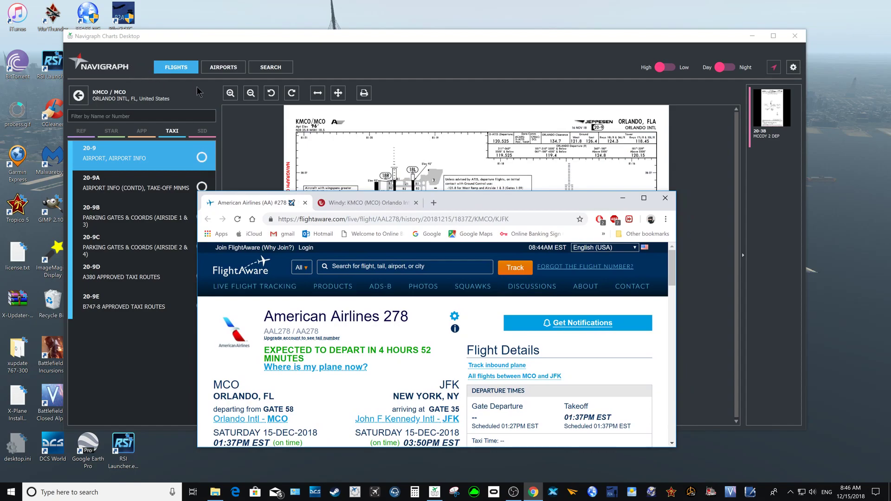
pyautogui.moveTo(601, 222)
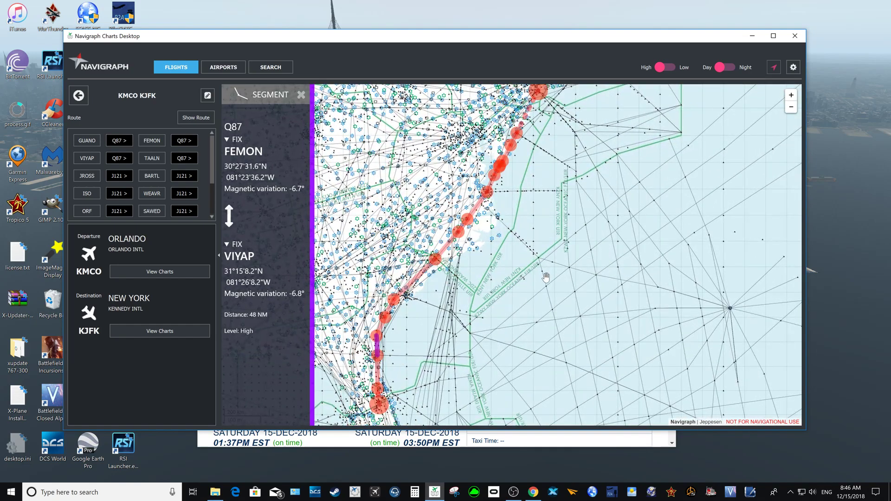
# Step: Pan the KMCO KJFK map north along the Q87 FEMON–VIYAP segment
pyautogui.moveTo(545, 277); pyautogui.dragTo(554, 301)
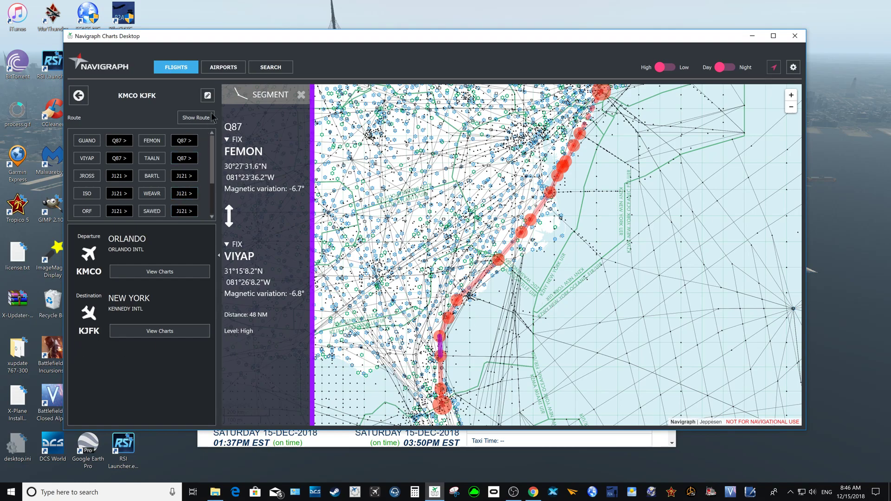
pyautogui.moveTo(579, 51)
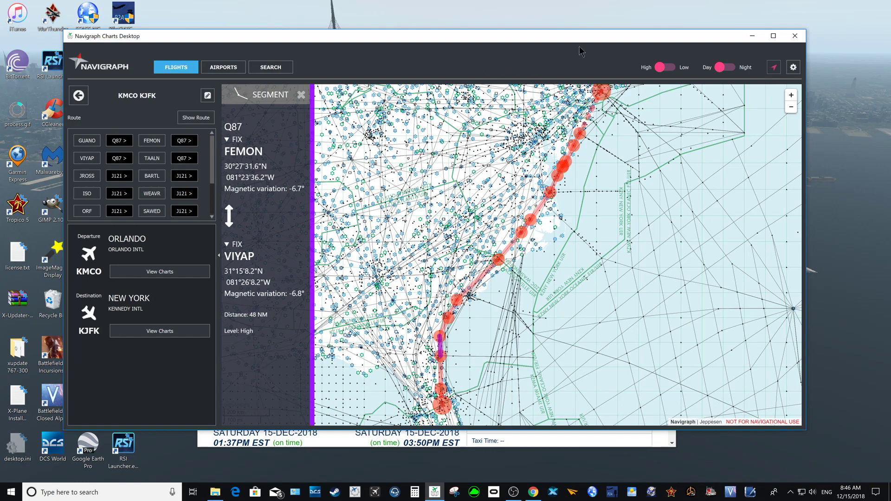
pyautogui.moveTo(590, 452)
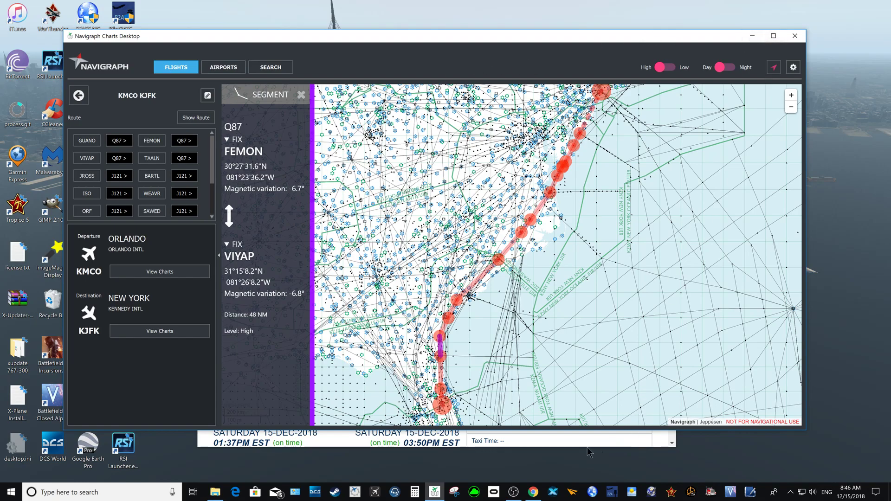